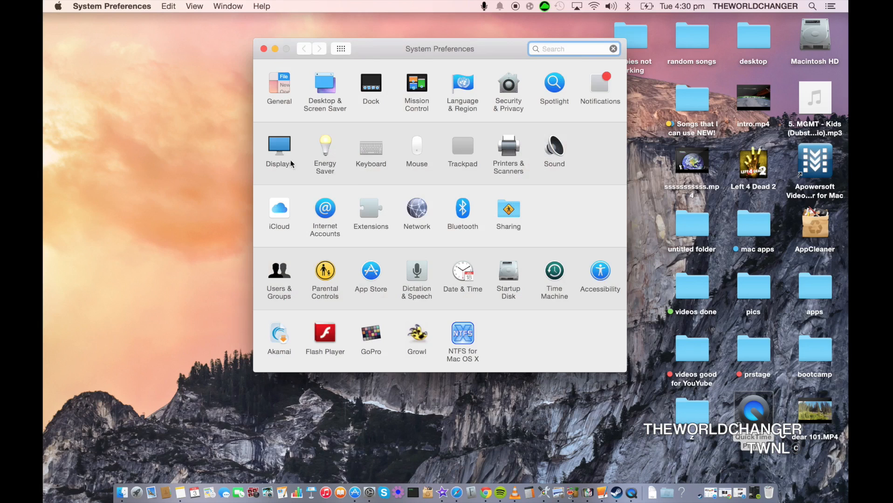
# Step: Show the Built-in Retina Display settings with default resolution and brightness
pyautogui.click(279, 145)
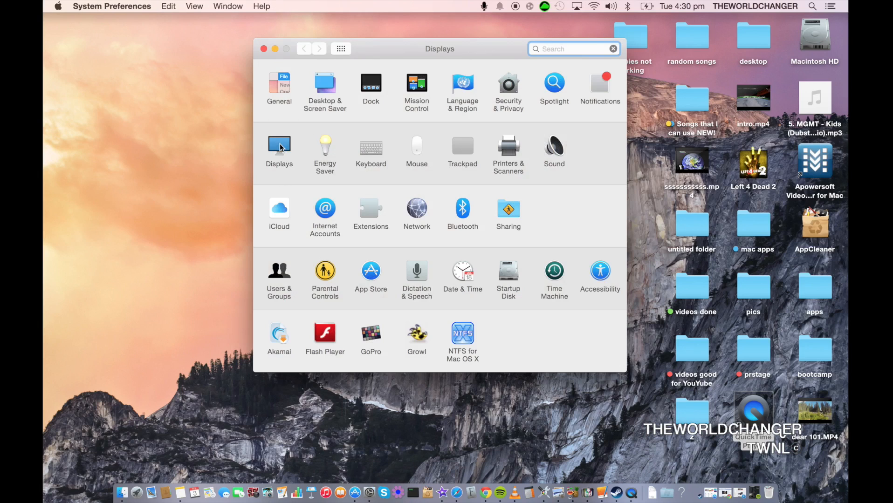
pyautogui.click(279, 145)
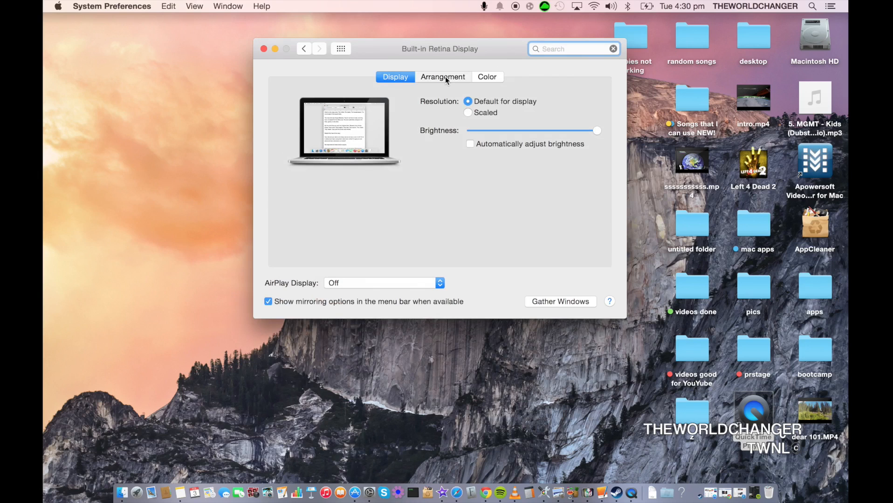
# Step: Show the Arrangement view with two side-by-side displays and mirroring off
pyautogui.click(443, 77)
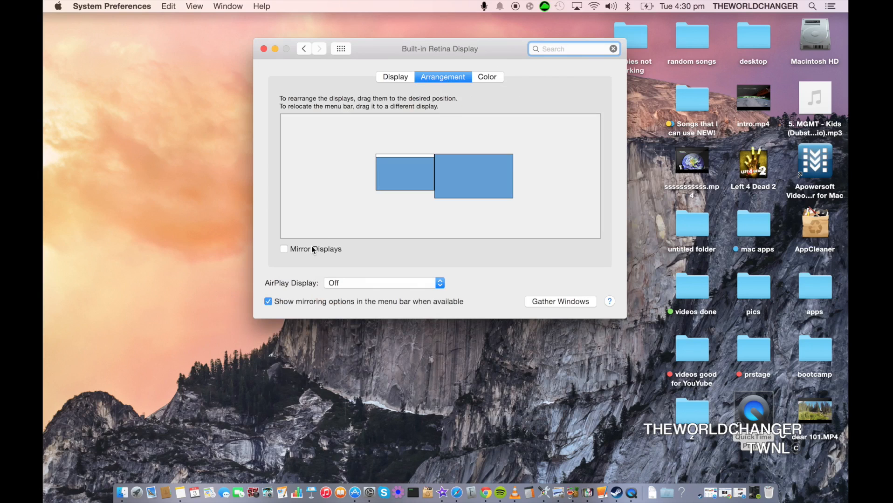
pyautogui.moveTo(337, 254)
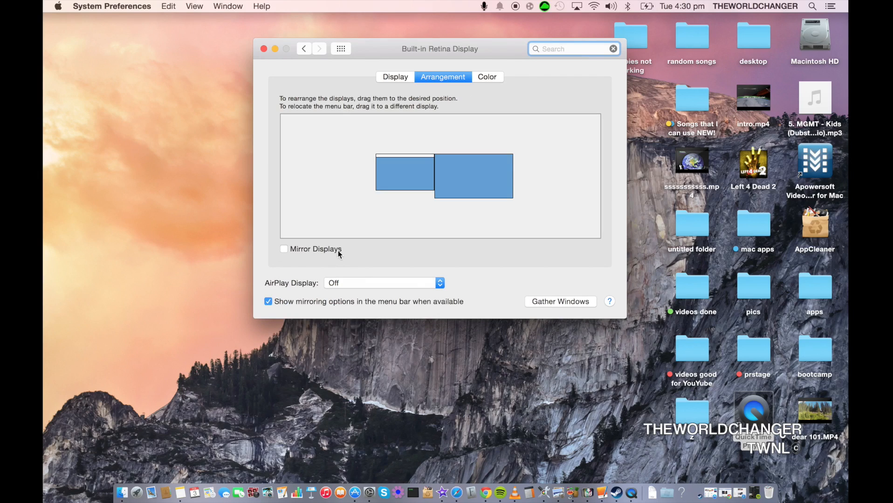
pyautogui.moveTo(289, 262)
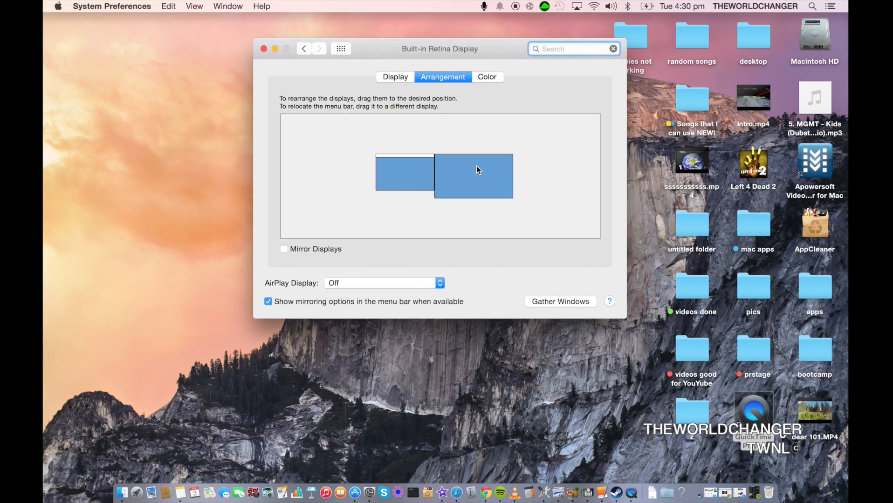
pyautogui.moveTo(264, 49)
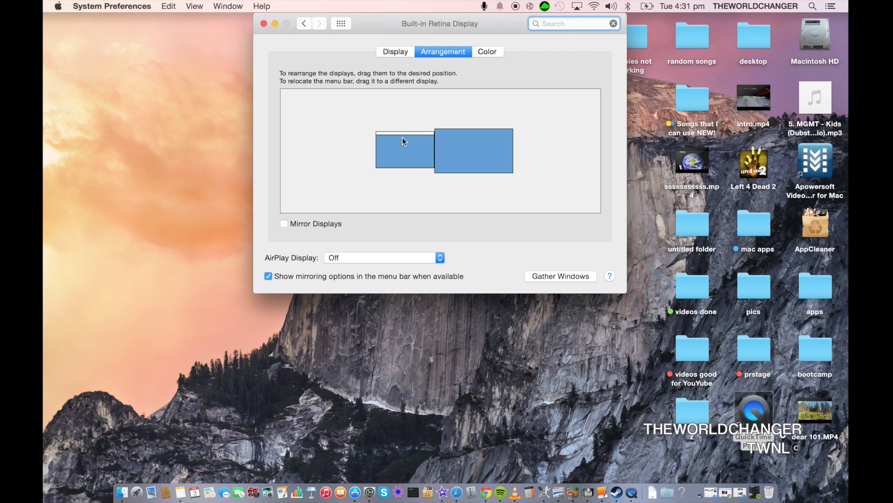
pyautogui.moveTo(484, 115)
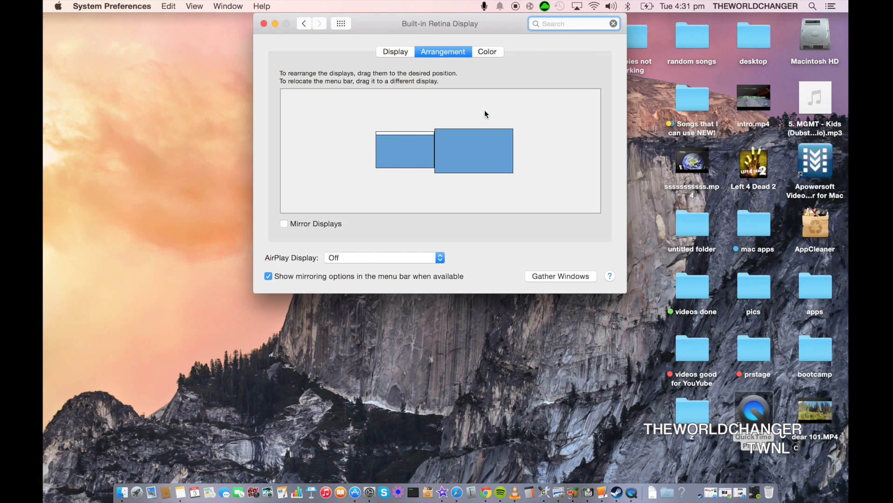